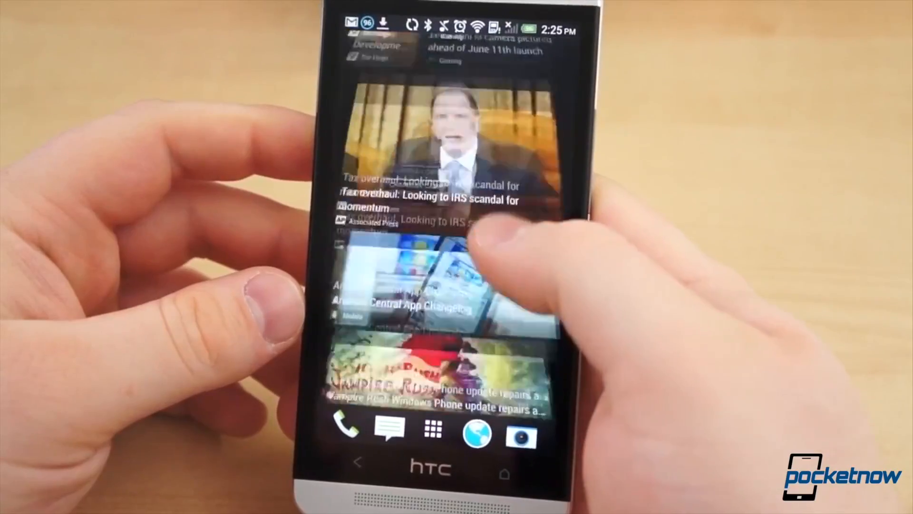
Leave the phone's news feed and enter the adb reboot command in the Mac Terminal.
scroll("up", 3)
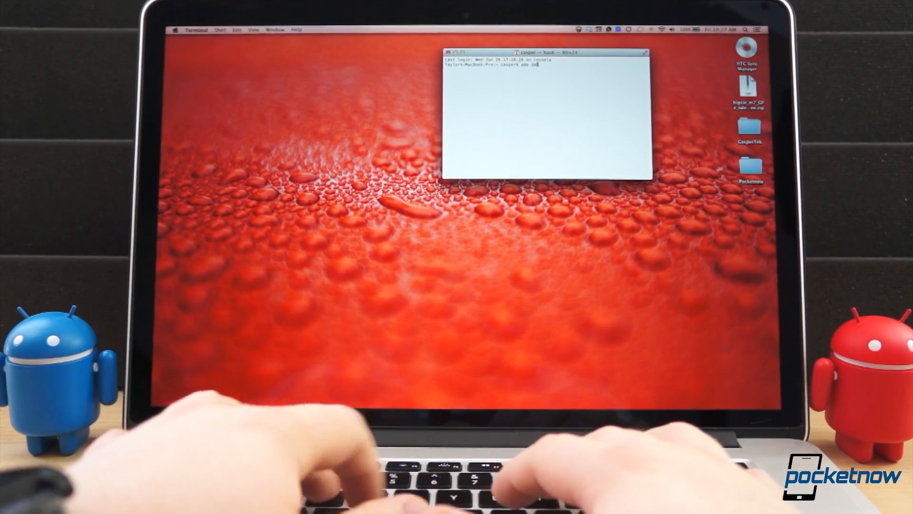
key("Return")
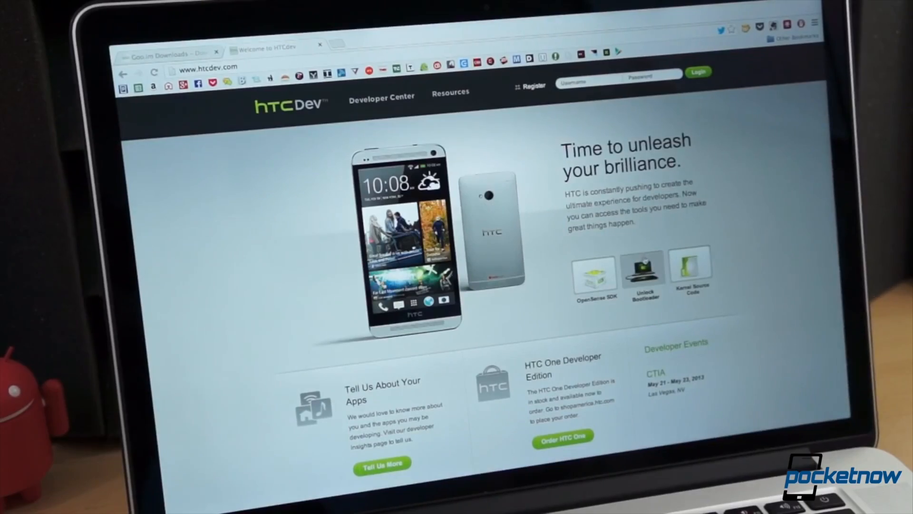
Bring up the HTCdev home page with its Unlock Bootloader section.
left_click(643, 274)
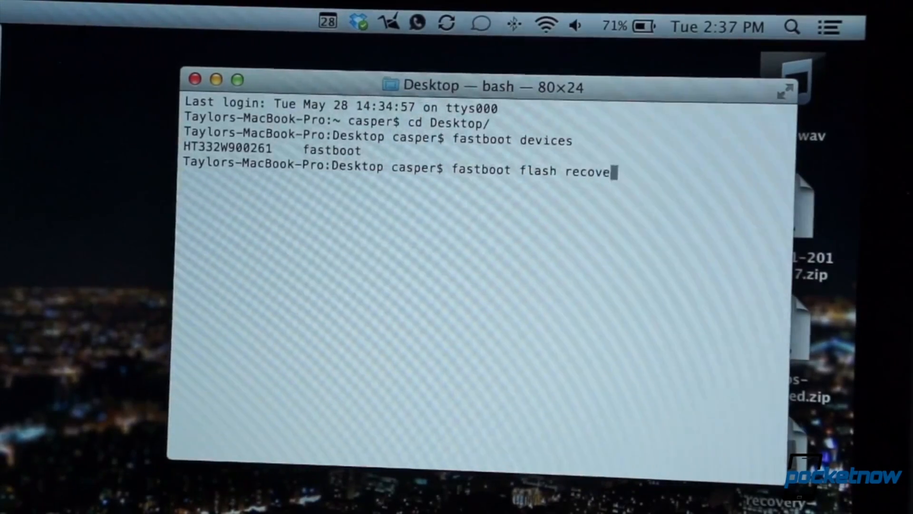
Run 'fastboot flash recovery recovery-clockwork-touch-6.0.3.1-m7.img' to flash ClockworkMod Touch recovery.
type("ry recovery-clockwork-touch-6.0.3.1-m7.img")
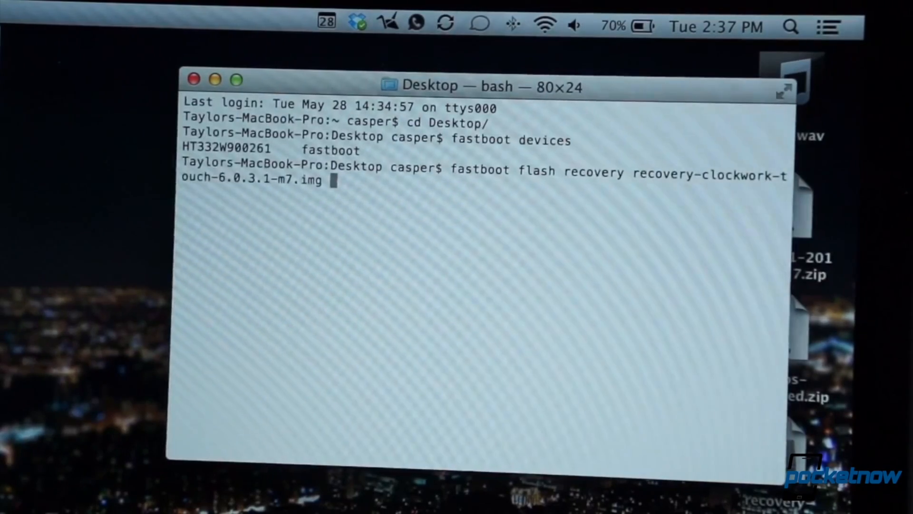
key("Return")
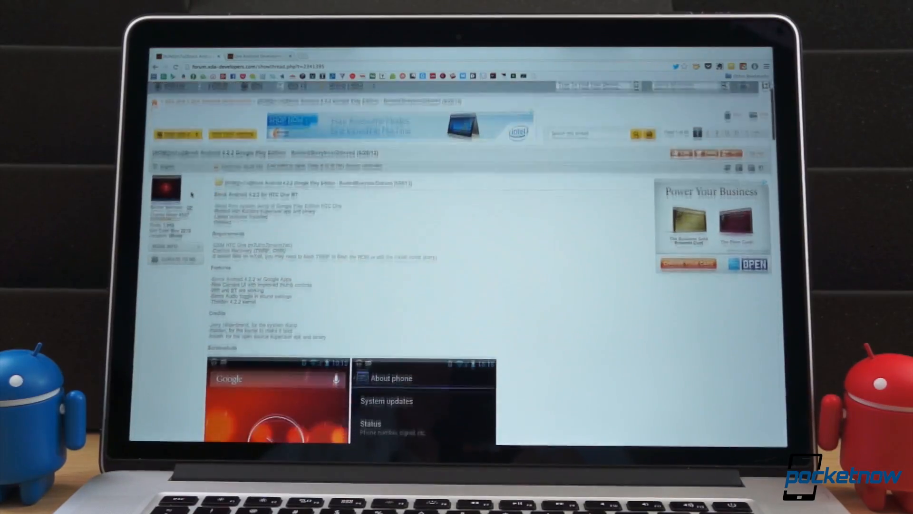
Scroll the XDA Google Play Edition ROM thread down to its Instructions and Download links.
scroll("down", 3)
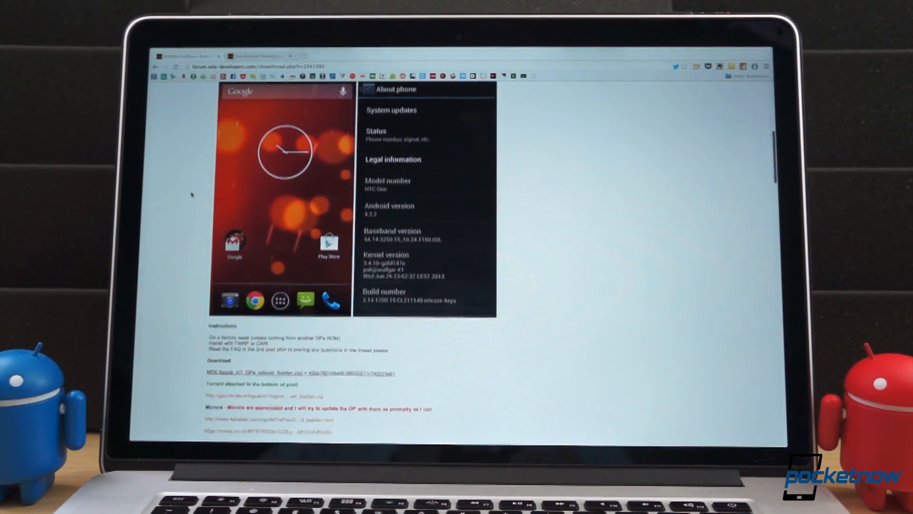
scroll("down", 3)
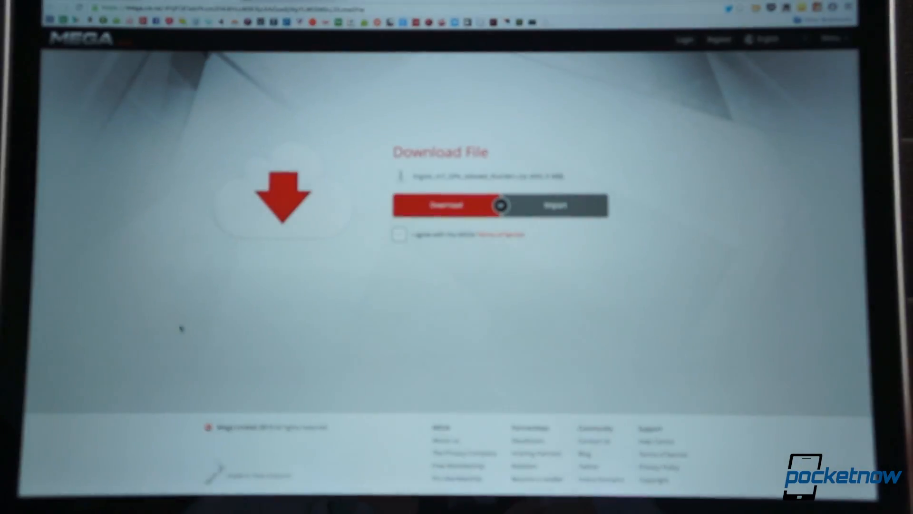
Accept MEGA's Terms of Service and download bigxie_m7_GPe_odexed_tbalden.zip (432.3 MB).
left_click(399, 234)
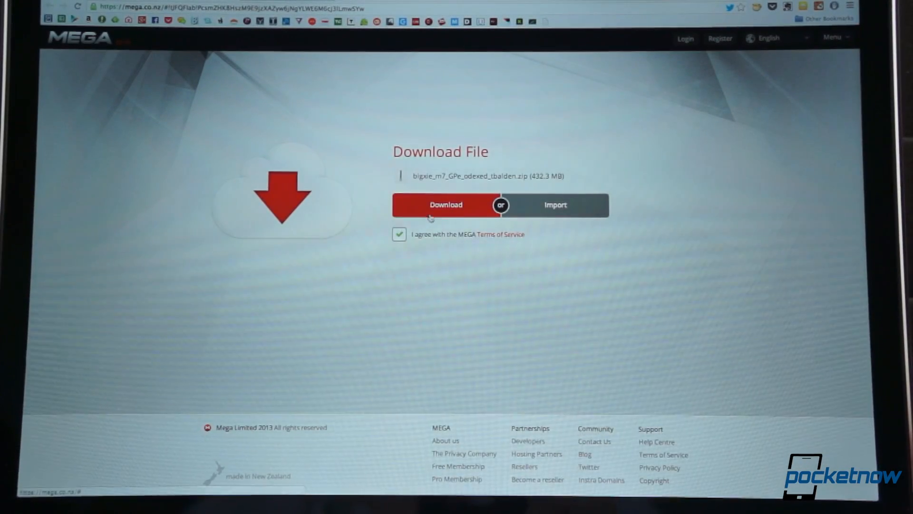
left_click(446, 205)
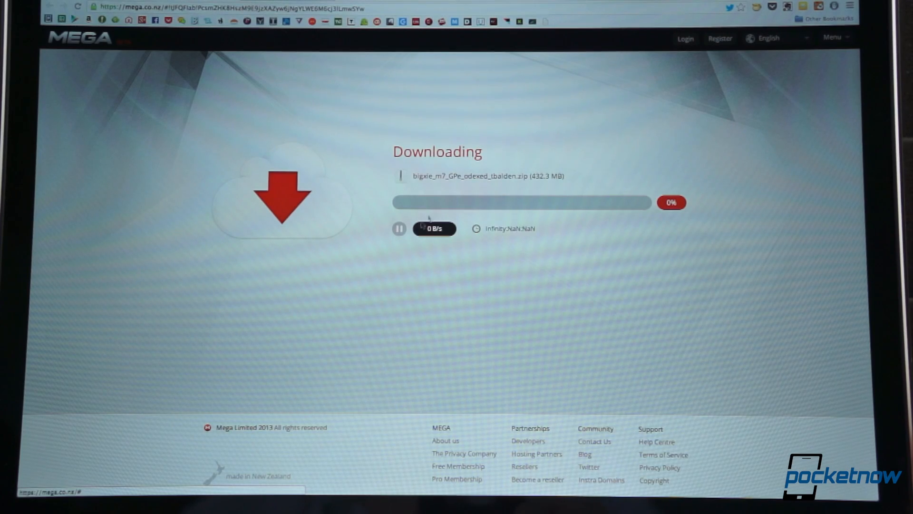